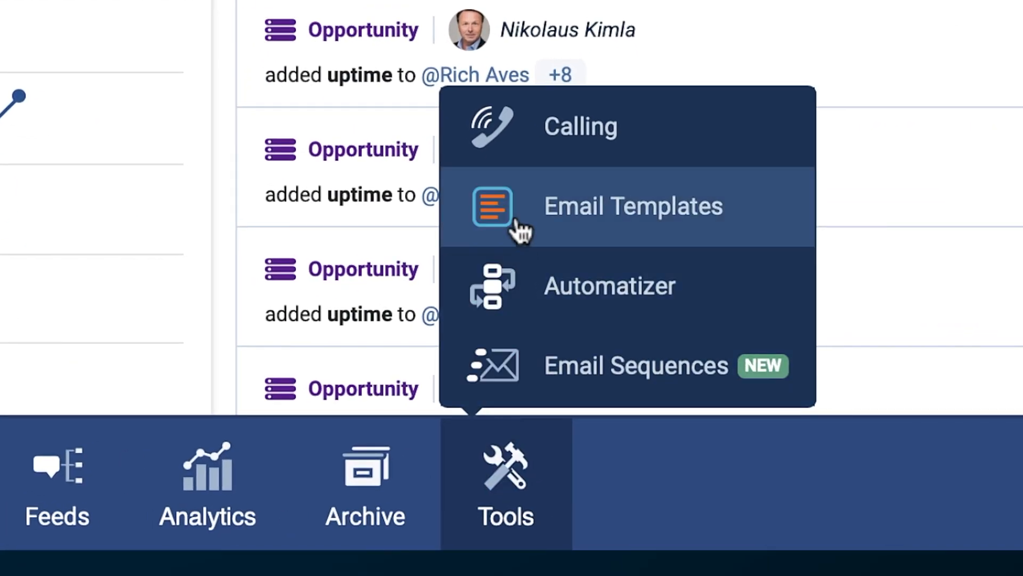
Create a new text email template named 'Power Breakfast in New York' from the Email Templates manager
click(632, 206)
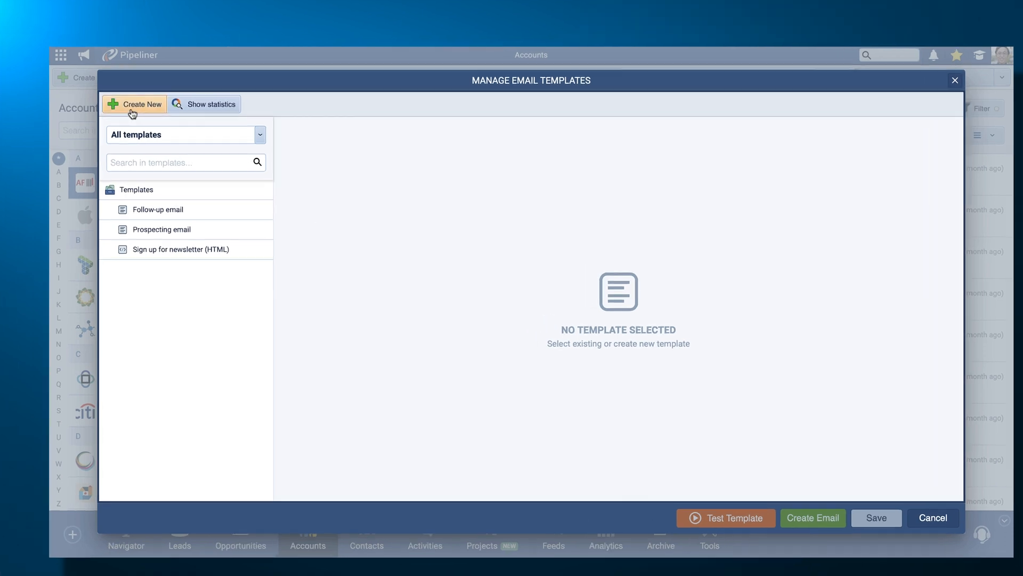
click(135, 103)
text(Power Brea)
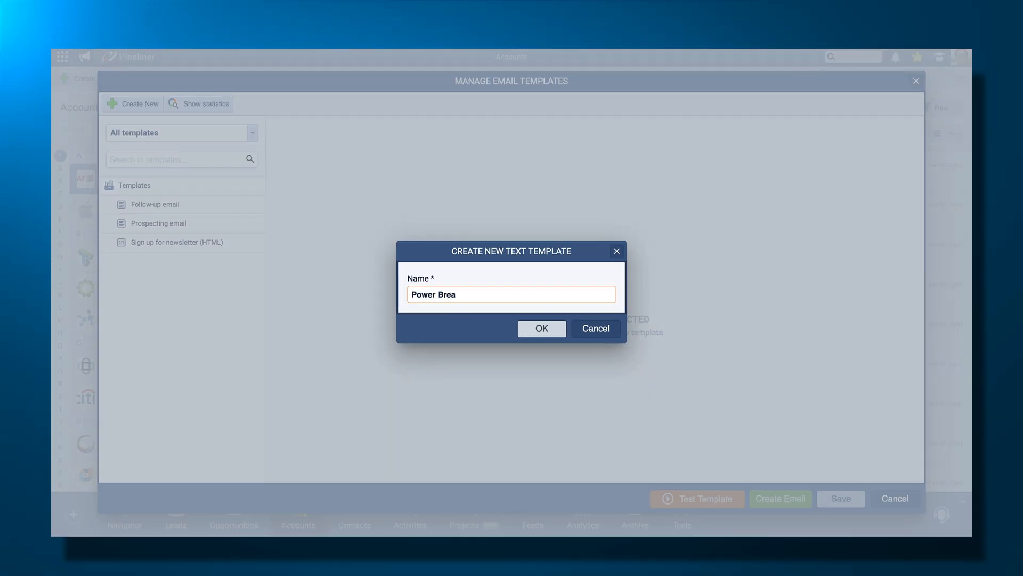
text(kfast in New York)
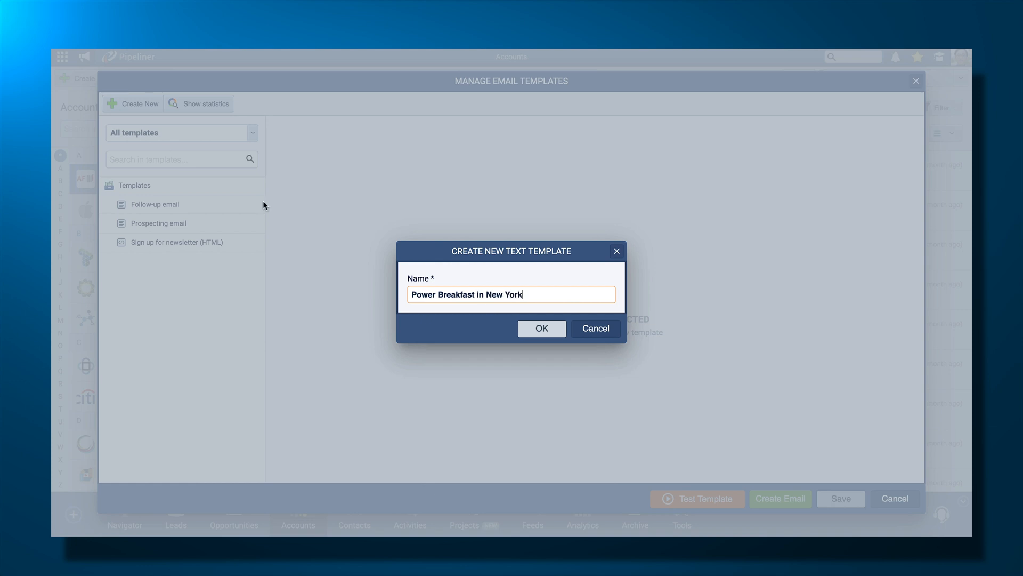
click(542, 329)
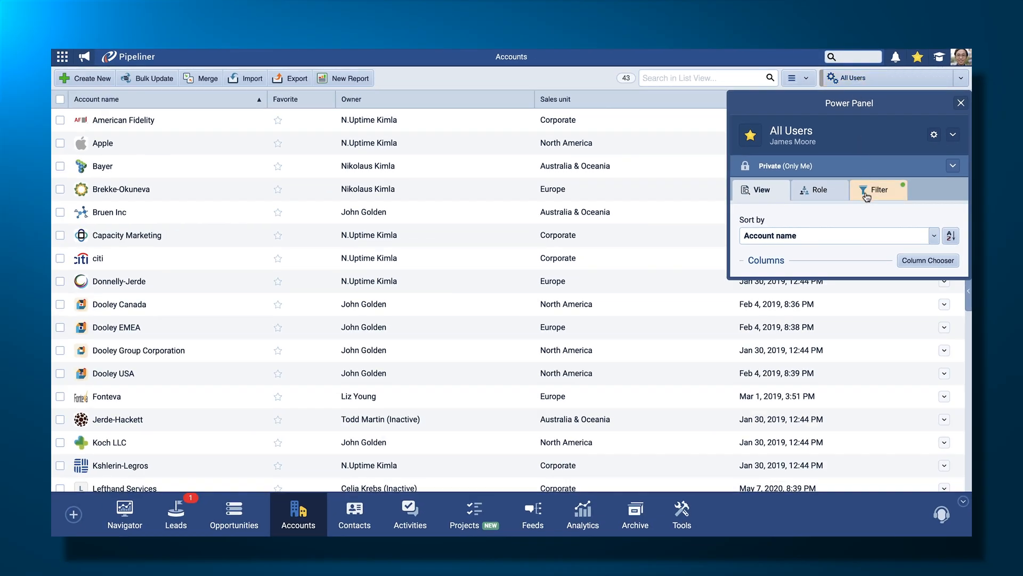
Show accounts with Primary E-mail and First name not empty, then select all filtered accounts
click(878, 190)
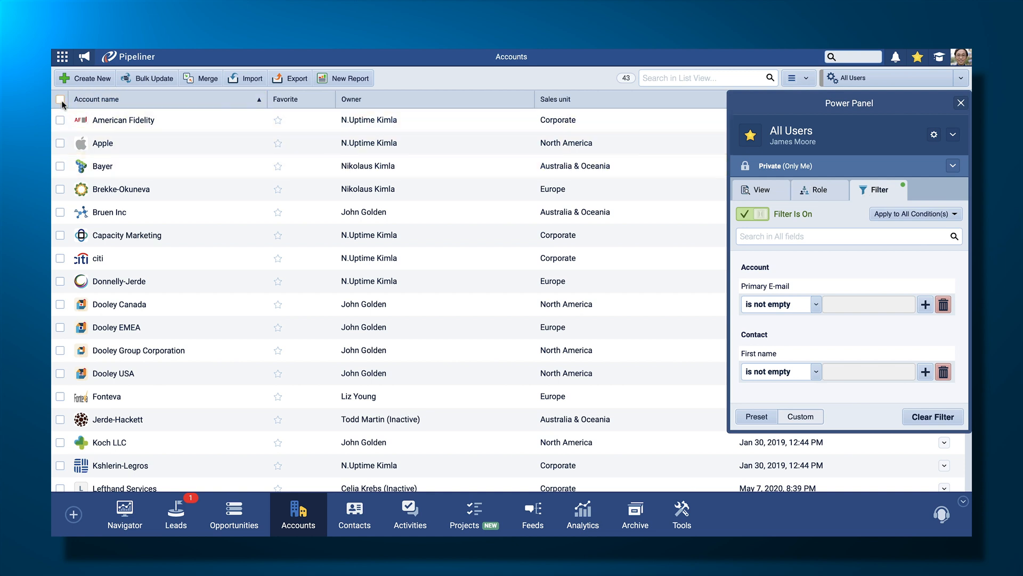
click(61, 99)
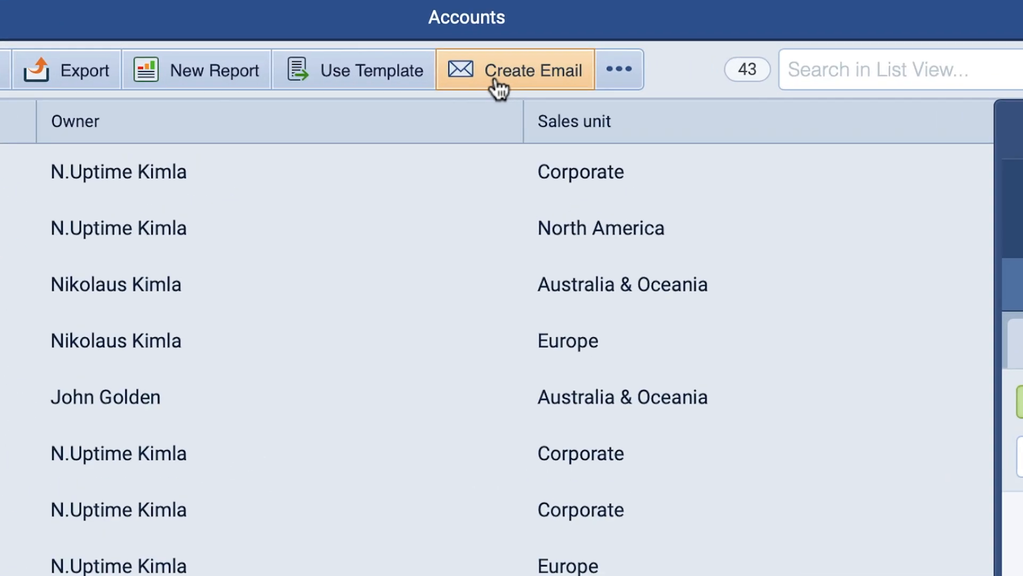
Send a mass email built from the 'Power Breakfast in New York' template to the 37 selected recipients
click(515, 70)
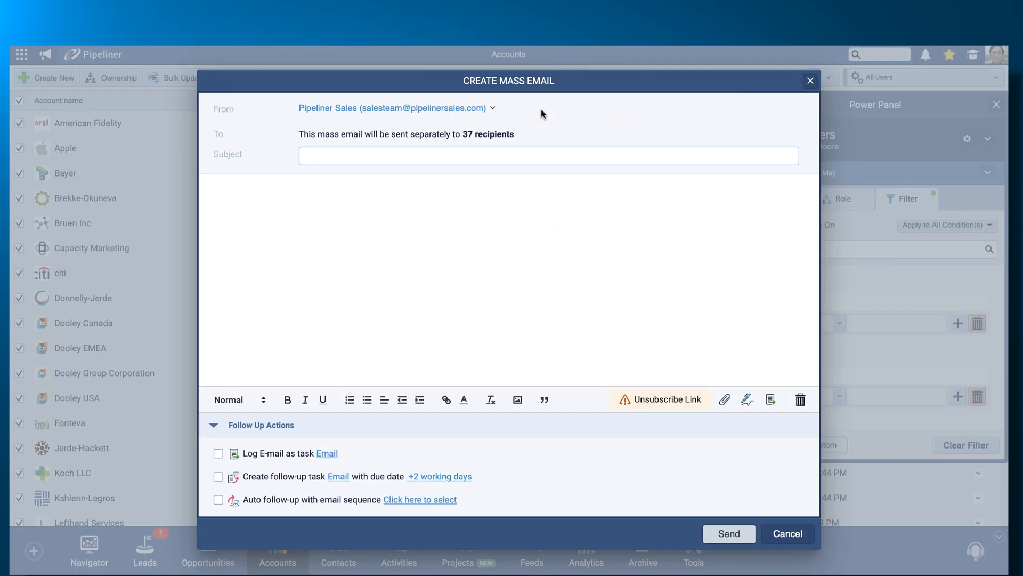
click(746, 398)
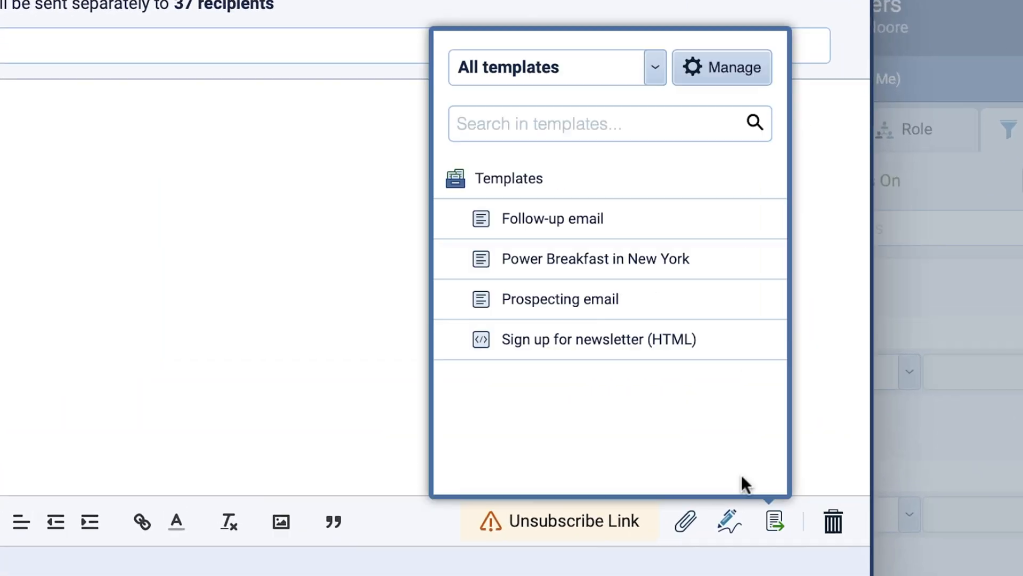
click(594, 258)
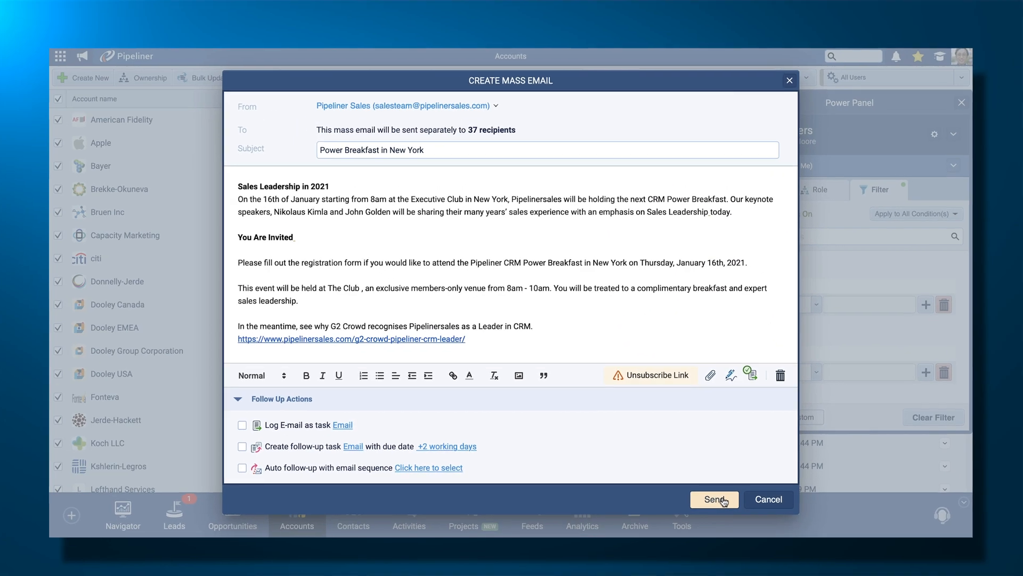
click(714, 498)
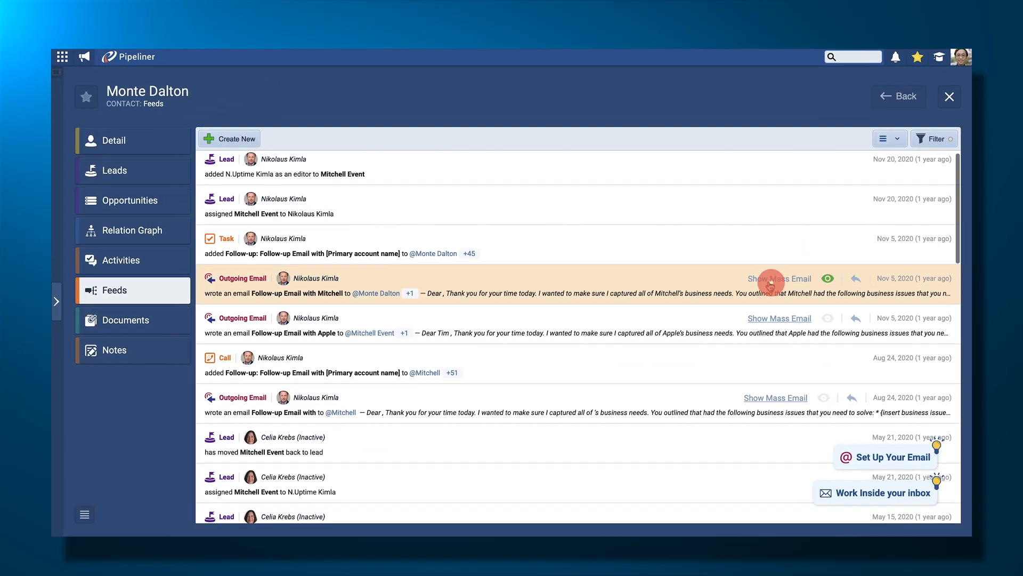
Show the mass email statistics report for the outgoing follow-up email (18 sent, 1 opened)
click(780, 278)
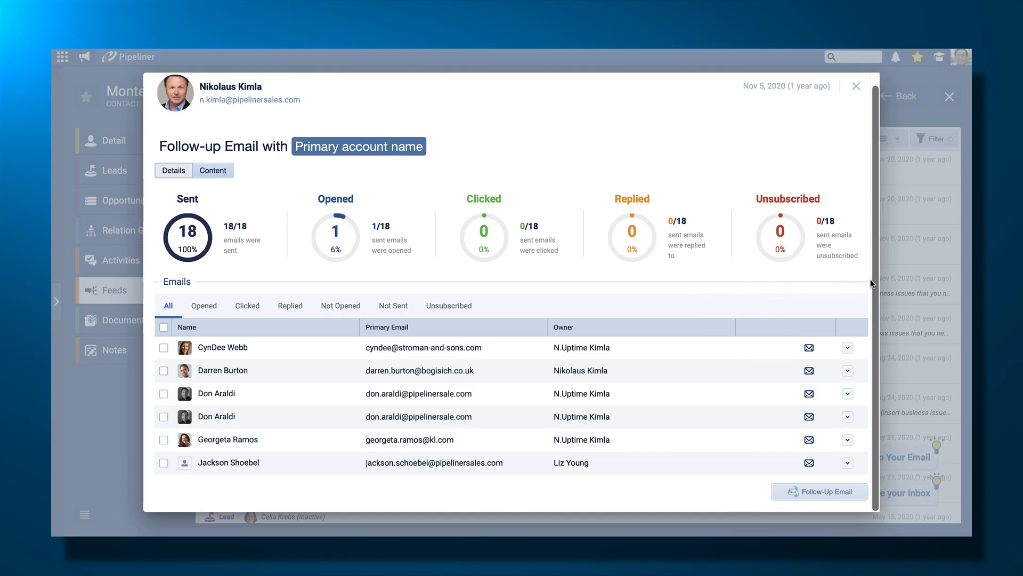